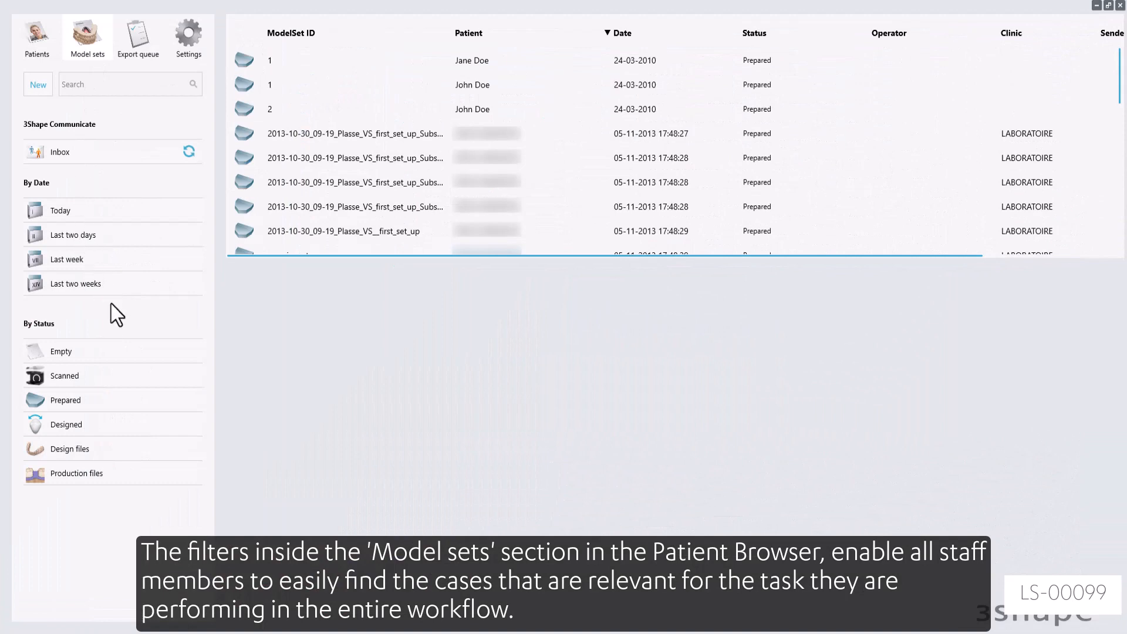
pyautogui.moveTo(117, 363)
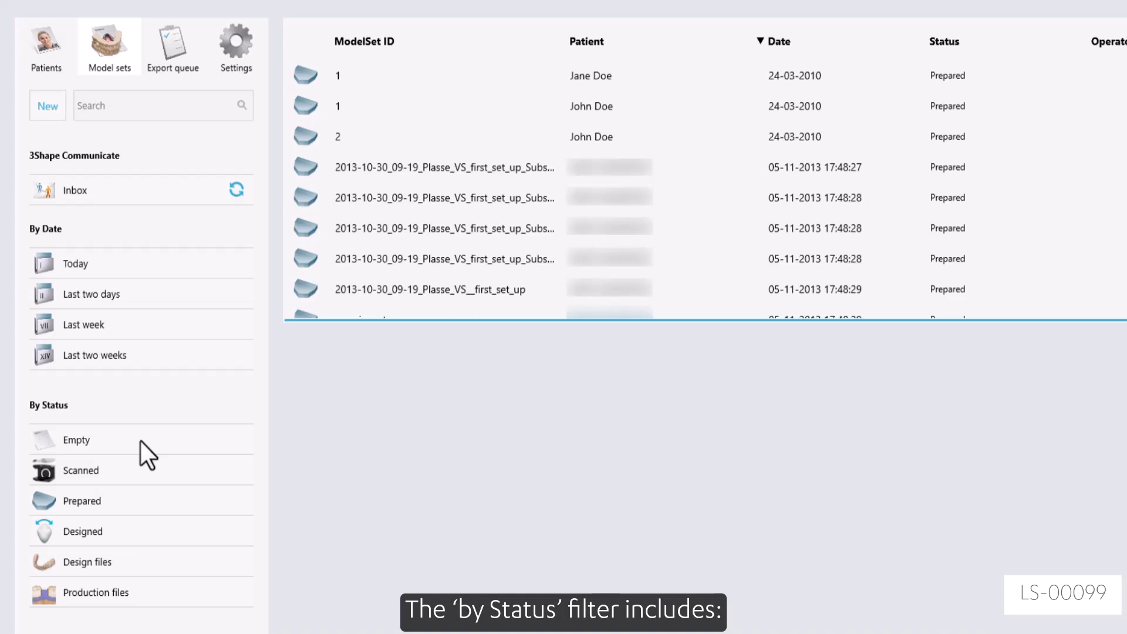
# Step: Filter the Model sets list to Empty cases, then to the four Scanned cases
pyautogui.click(75, 440)
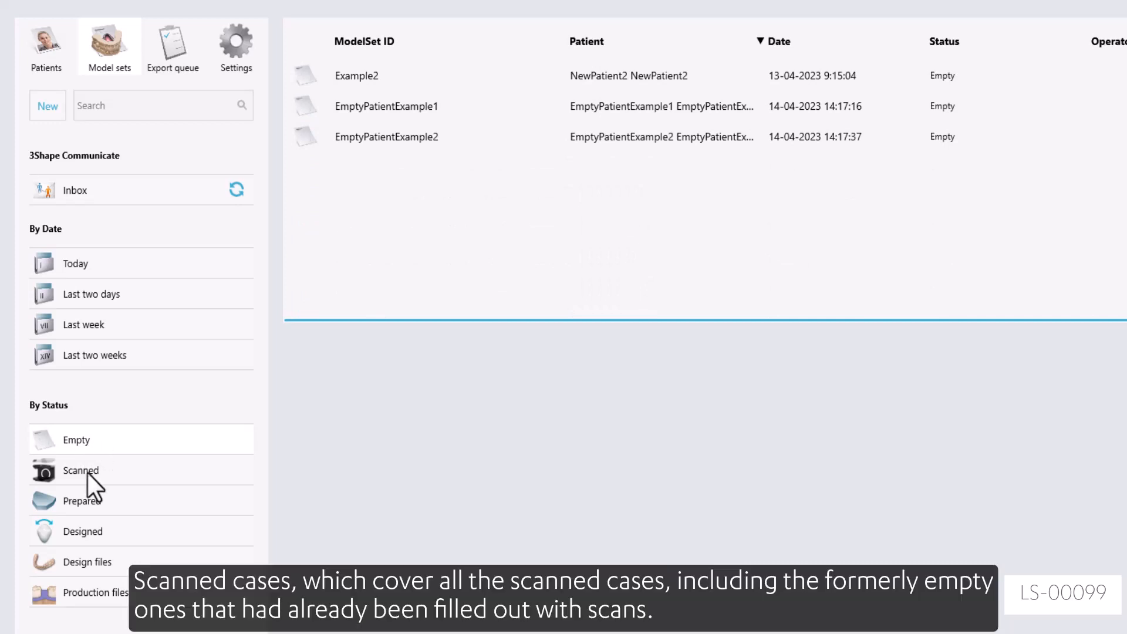
pyautogui.click(81, 469)
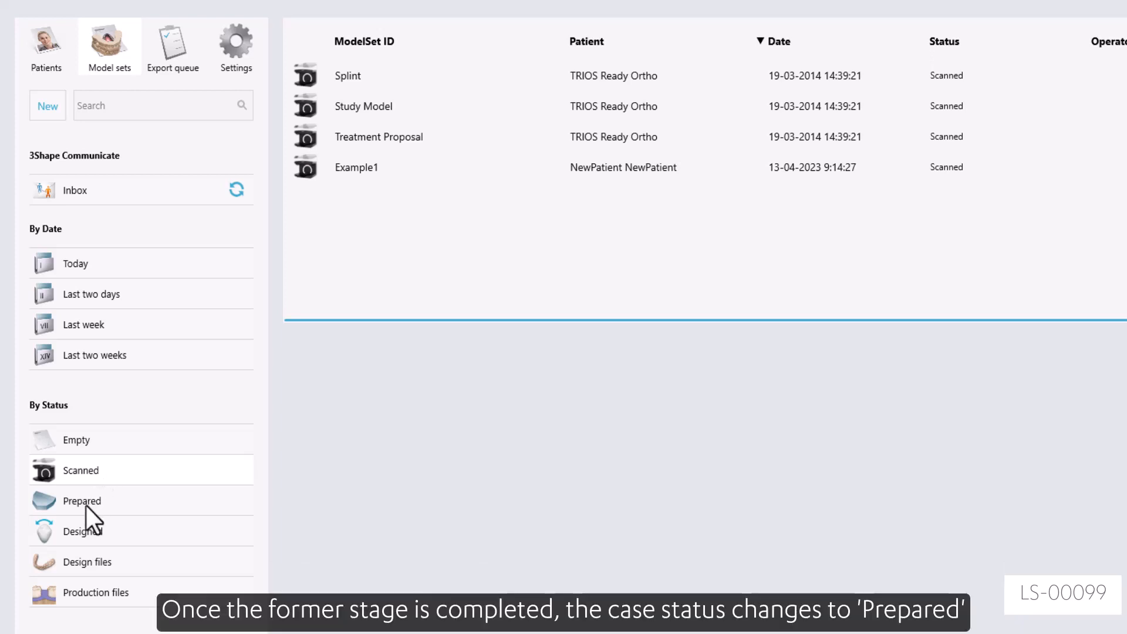
# Step: Filter the Model sets list to Prepared cases, sorted by date
pyautogui.click(82, 501)
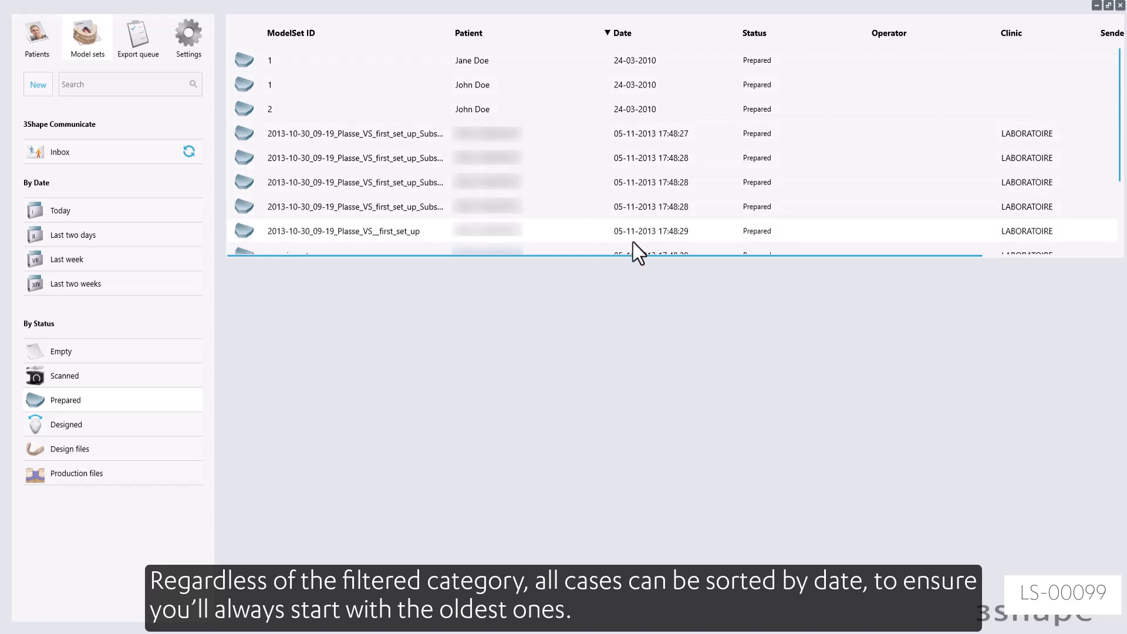
pyautogui.moveTo(572, 128)
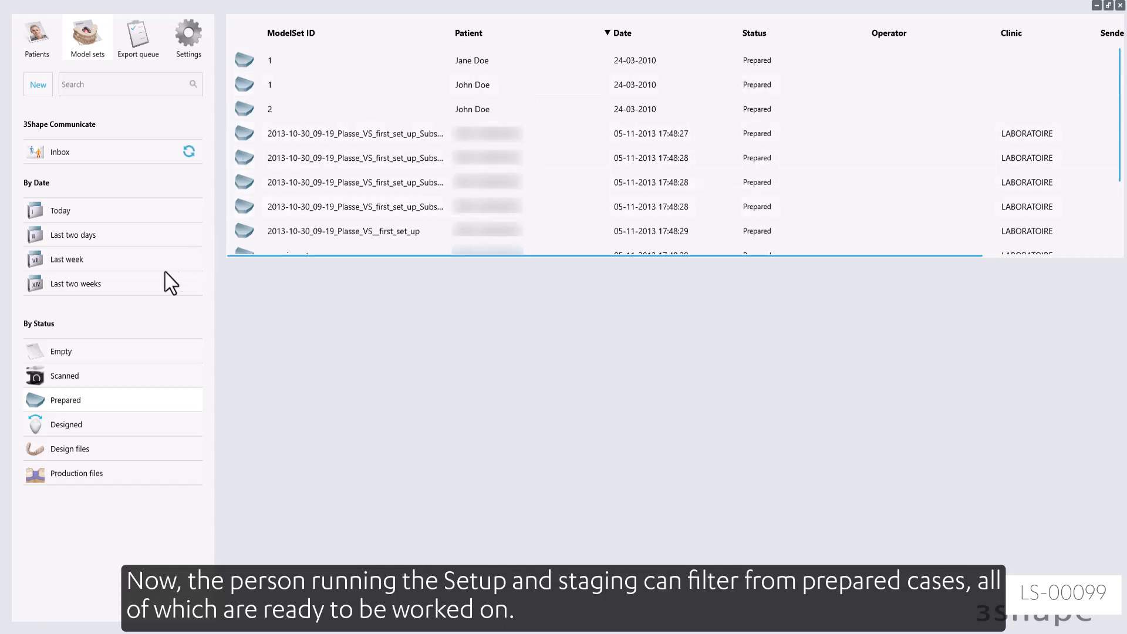
pyautogui.moveTo(128, 406)
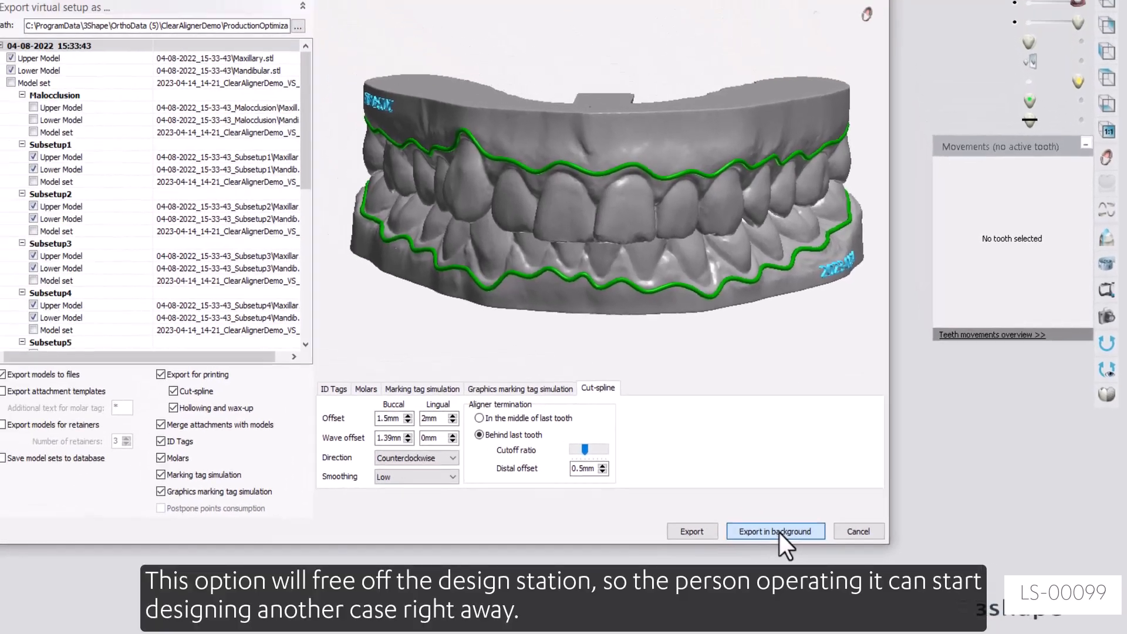
# Step: Export the clear aligner virtual setup in the background to free the design station
pyautogui.click(775, 531)
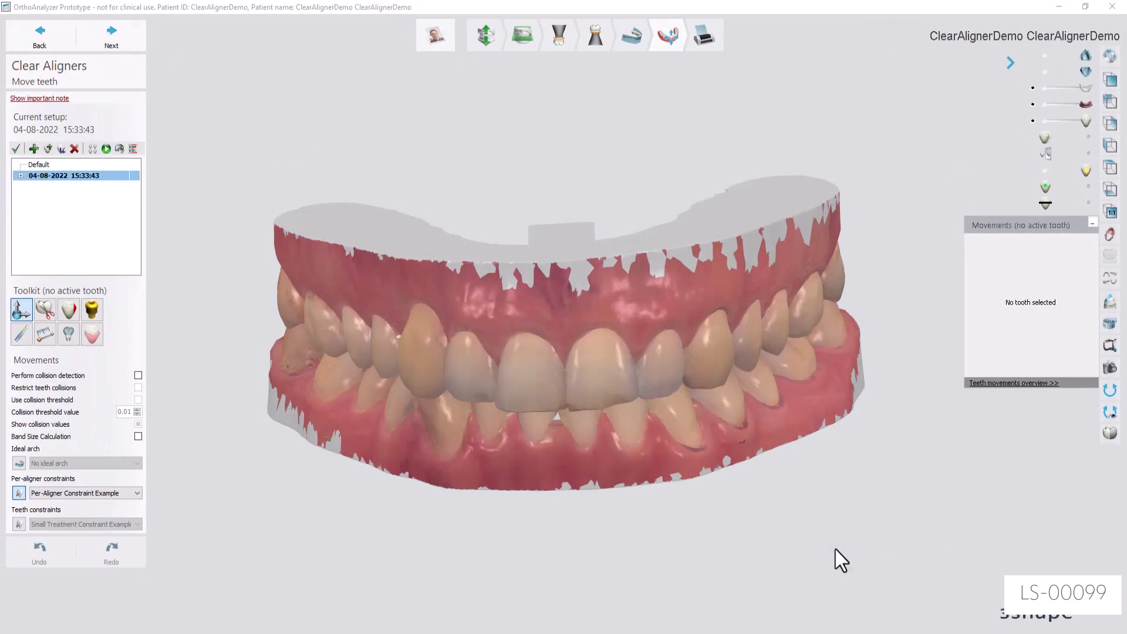
# Step: Check the Export queue for the ClearAlignerDemo ProductionOptimization export marked In progress
pyautogui.click(187, 50)
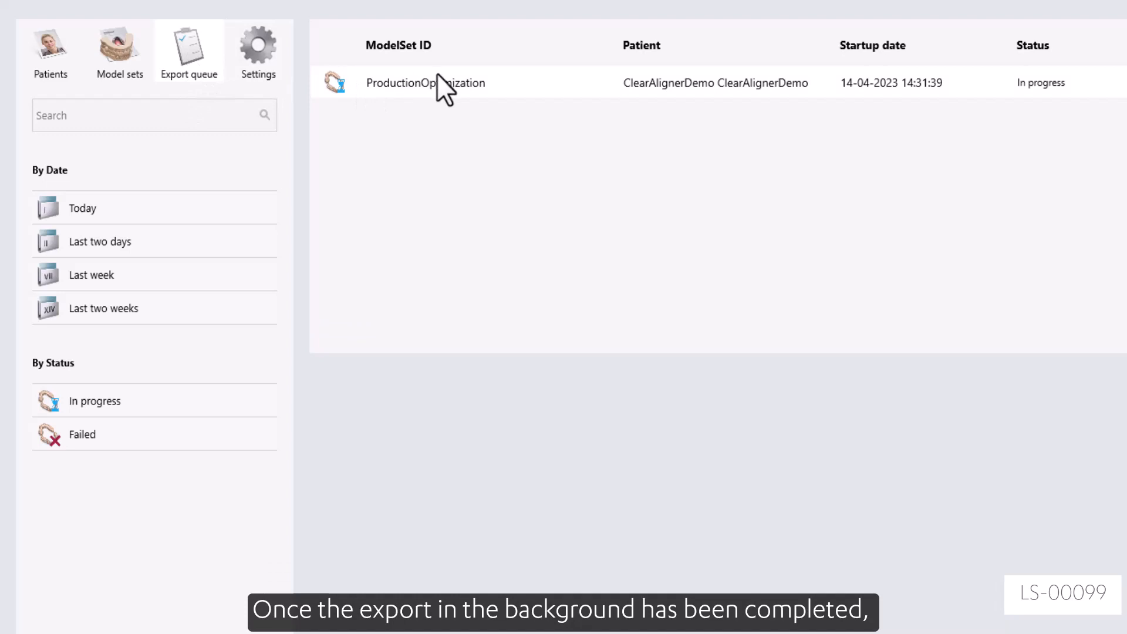
pyautogui.moveTo(188, 54)
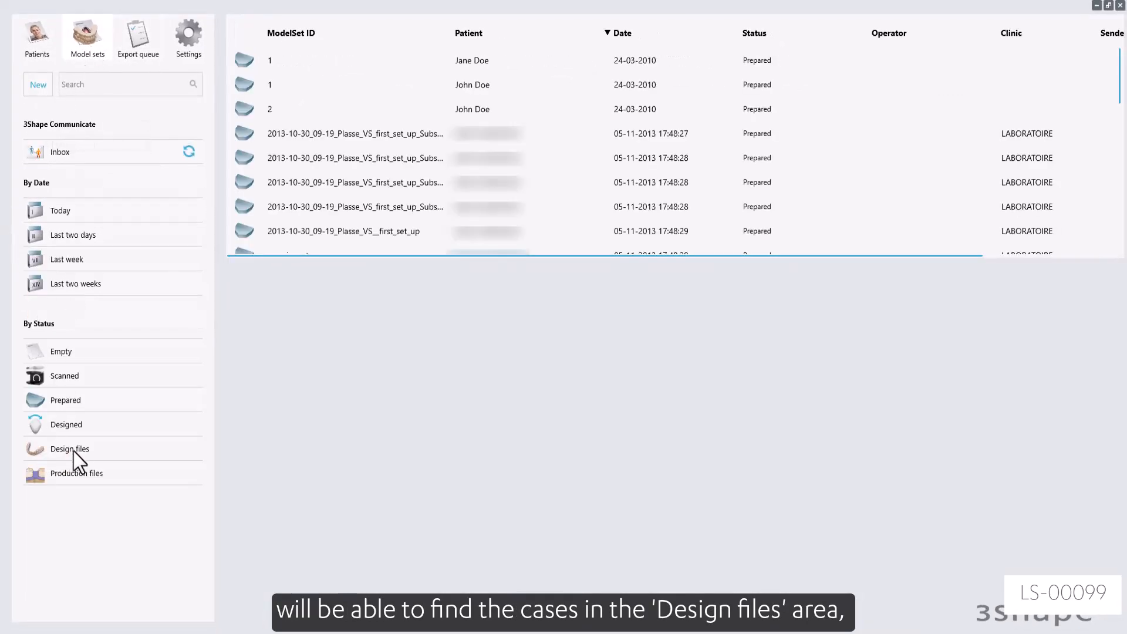
# Step: Filter to Design files ready and show the ProductionOptimization case details
pyautogui.click(69, 448)
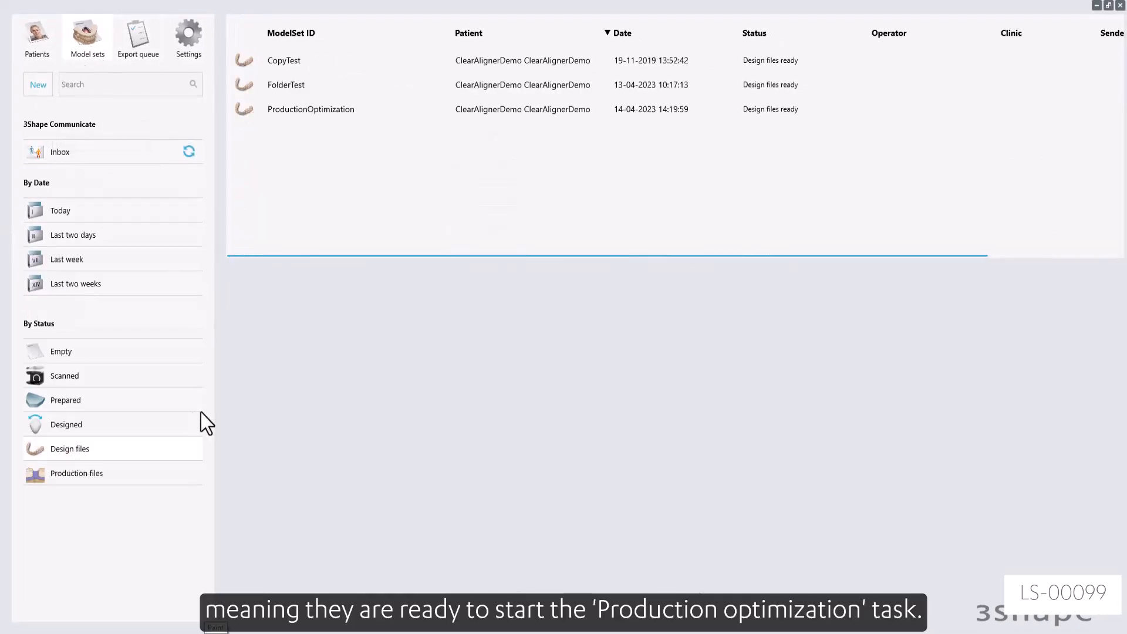
pyautogui.click(310, 108)
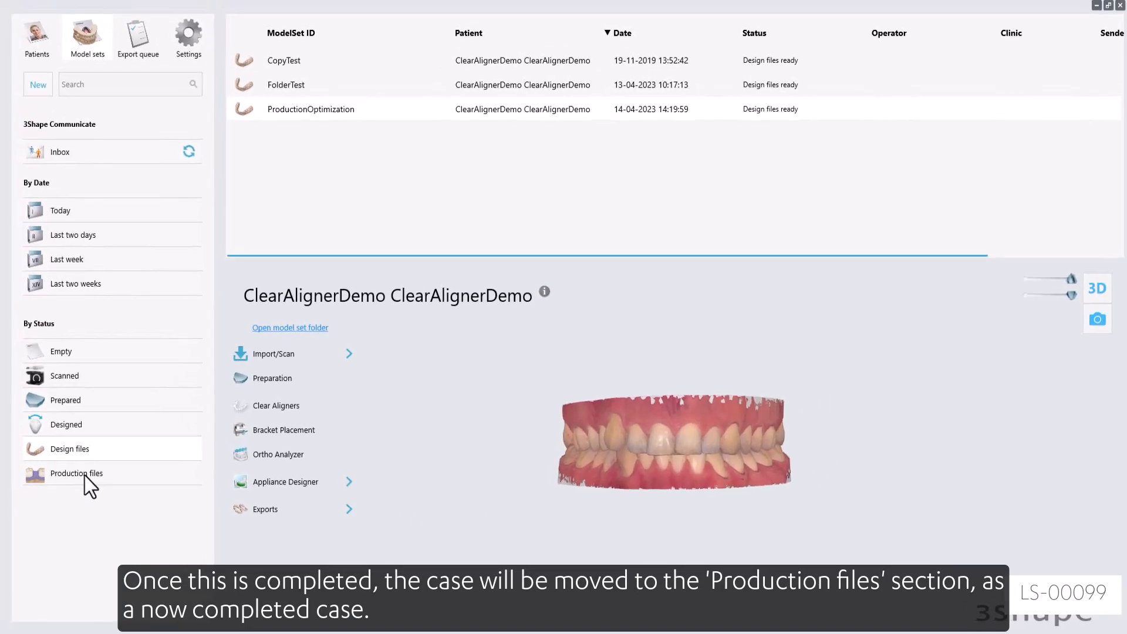
# Step: Filter to Production files ready, show the Workflow case details, then switch to Prepared
pyautogui.click(76, 474)
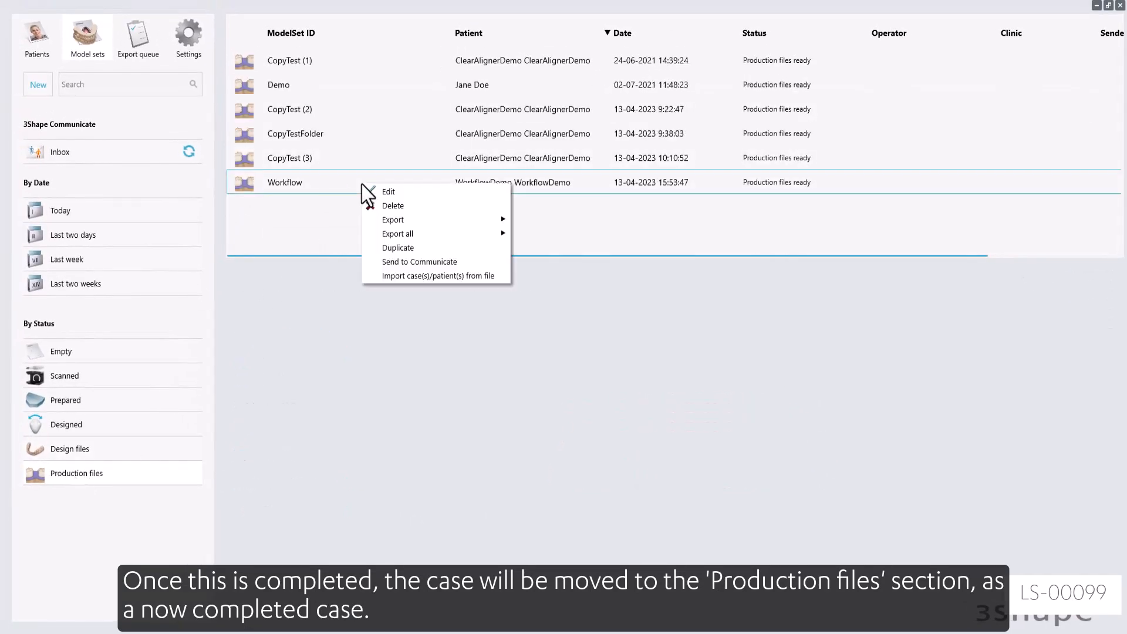
pyautogui.click(285, 182)
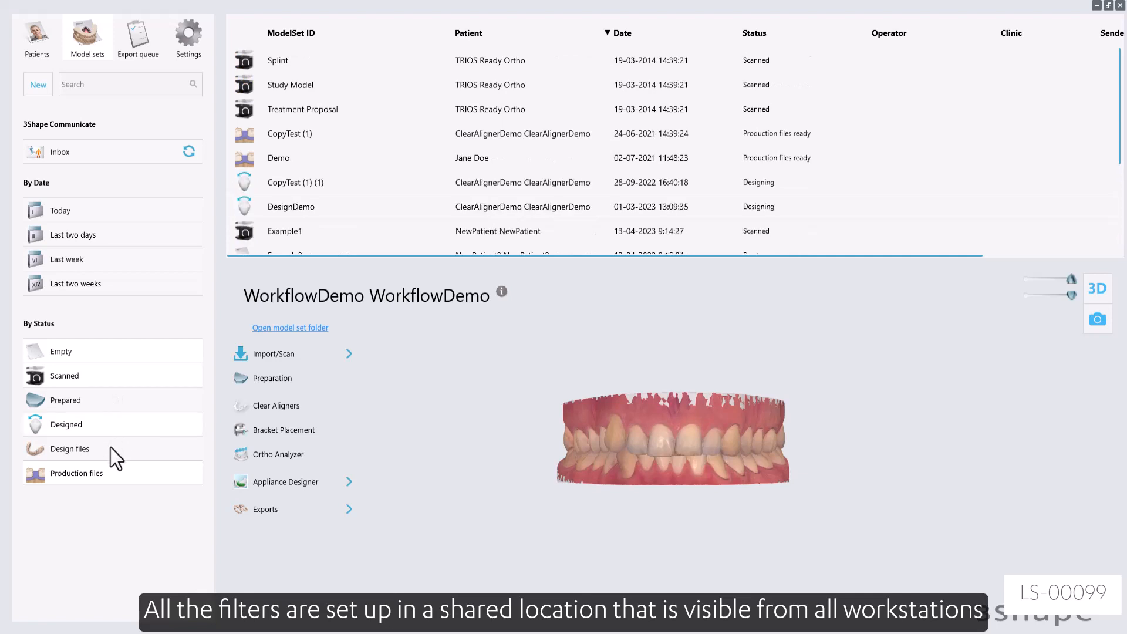
pyautogui.click(65, 399)
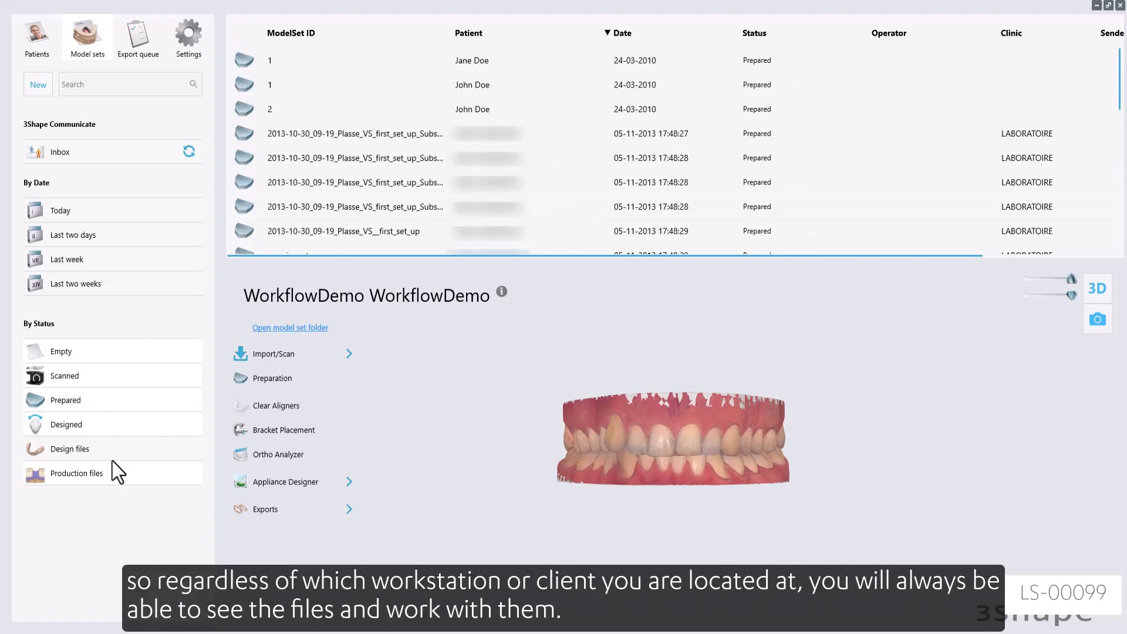